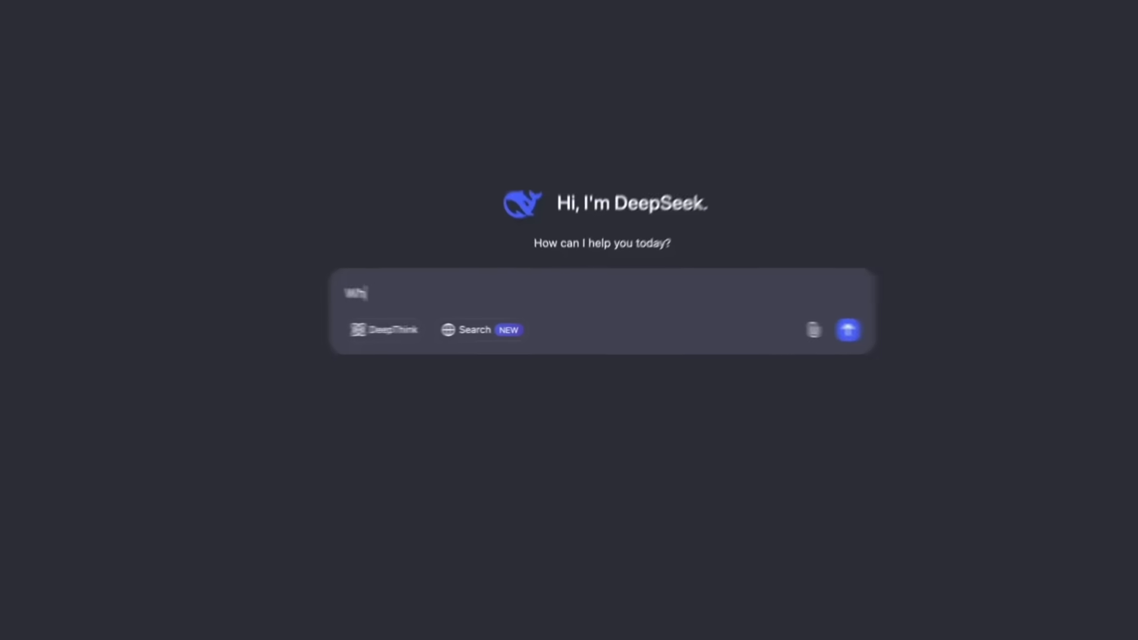
{"action": "type", "text": "Which model are you"}
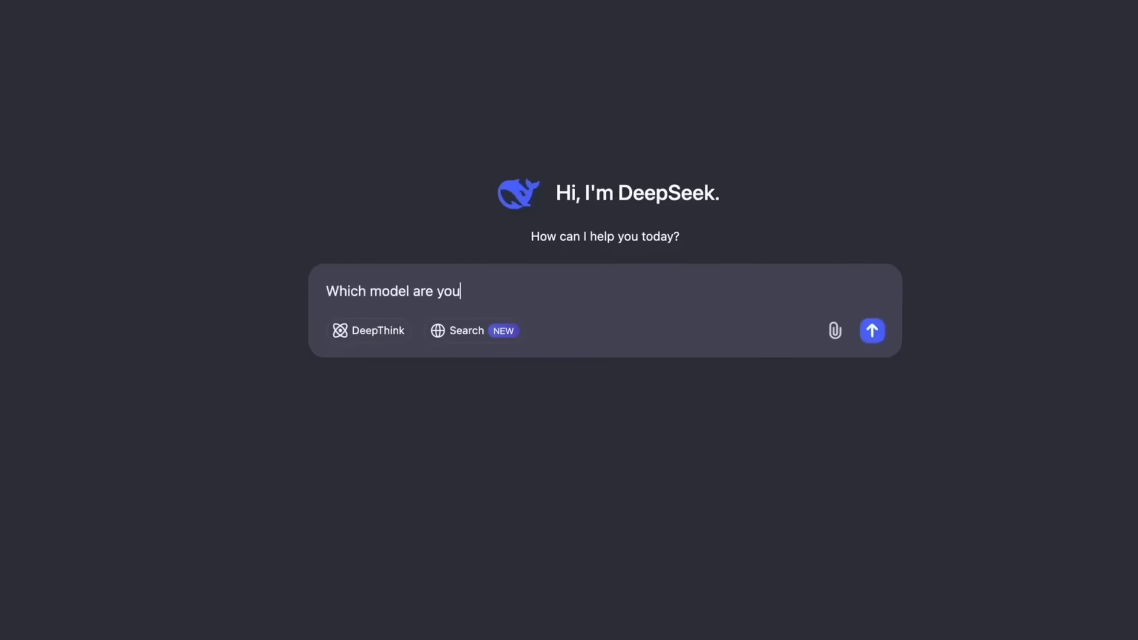